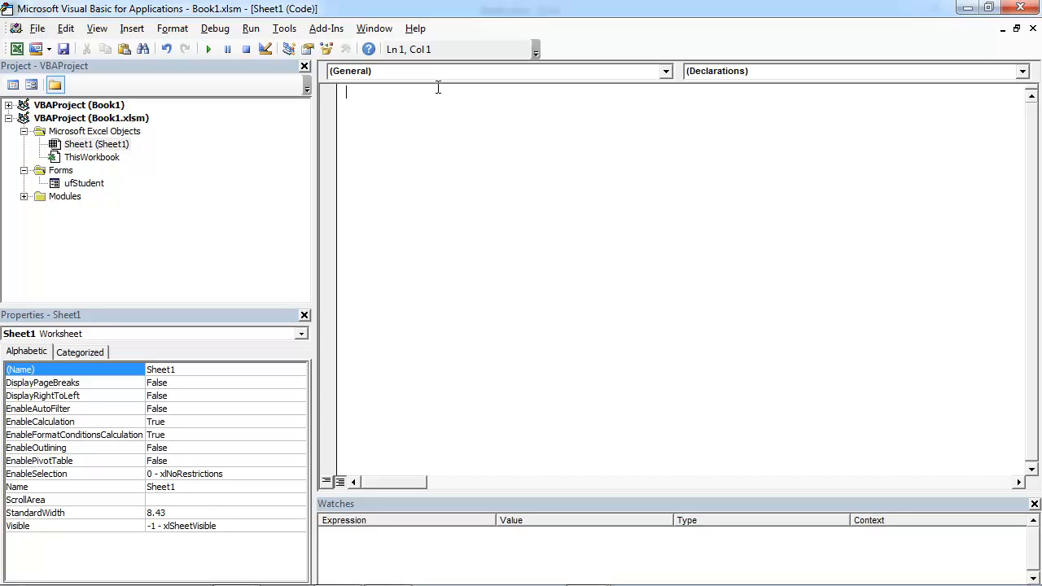
pyautogui.moveTo(410, 78)
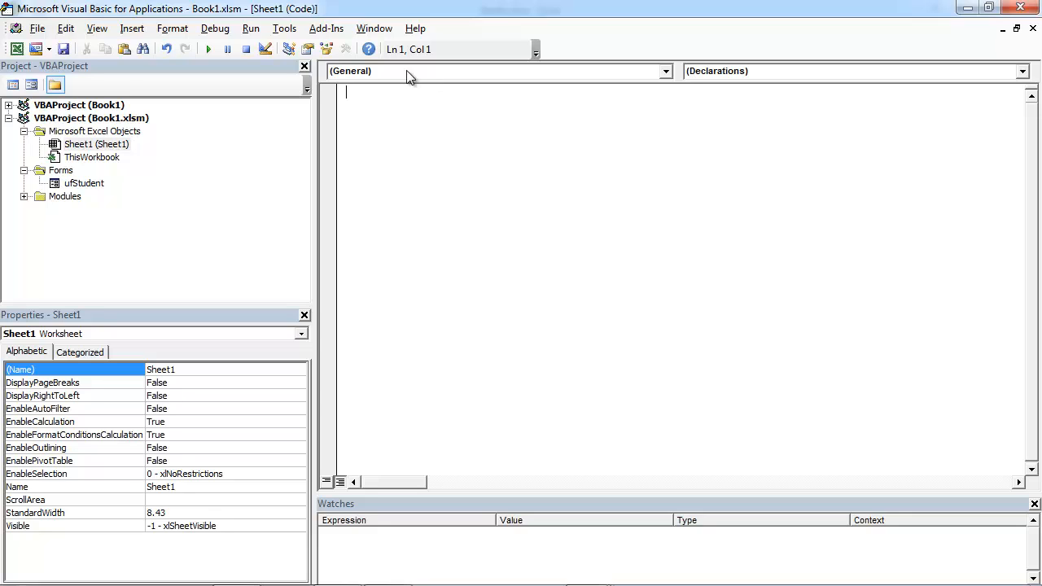
# Load ufStudent from the Project Explorer into the form designer
pyautogui.doubleClick(83, 182)
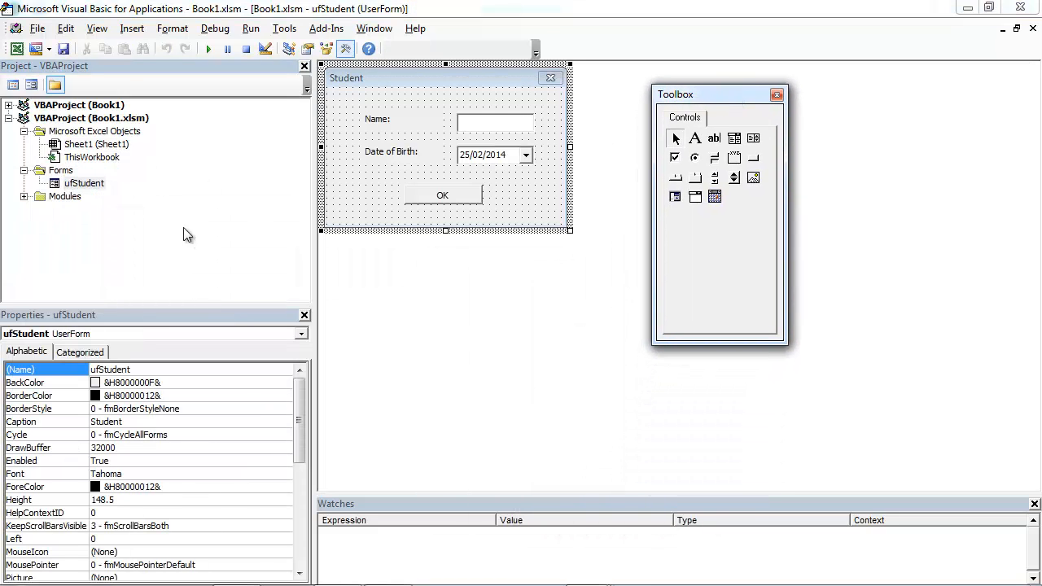
pyautogui.moveTo(487, 167)
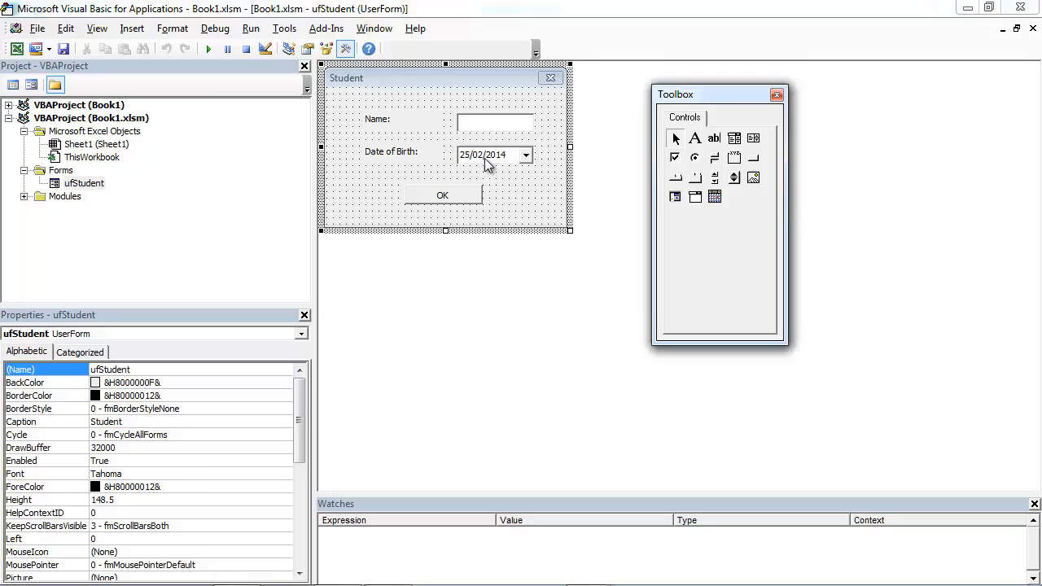
# Select DTPicker1 on the form and reach its CalendarBackColor property
pyautogui.click(488, 155)
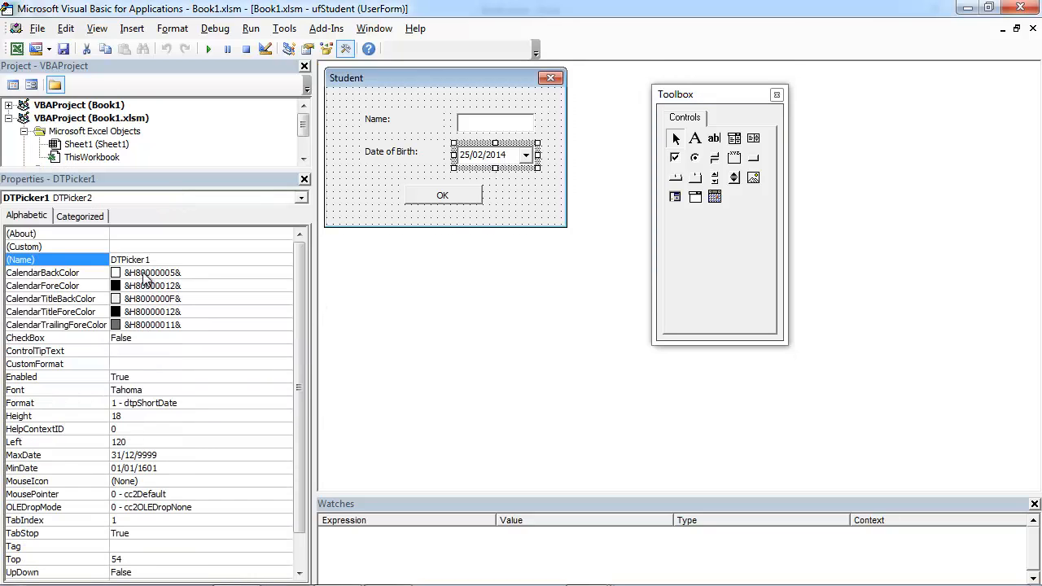
pyautogui.moveTo(29, 286)
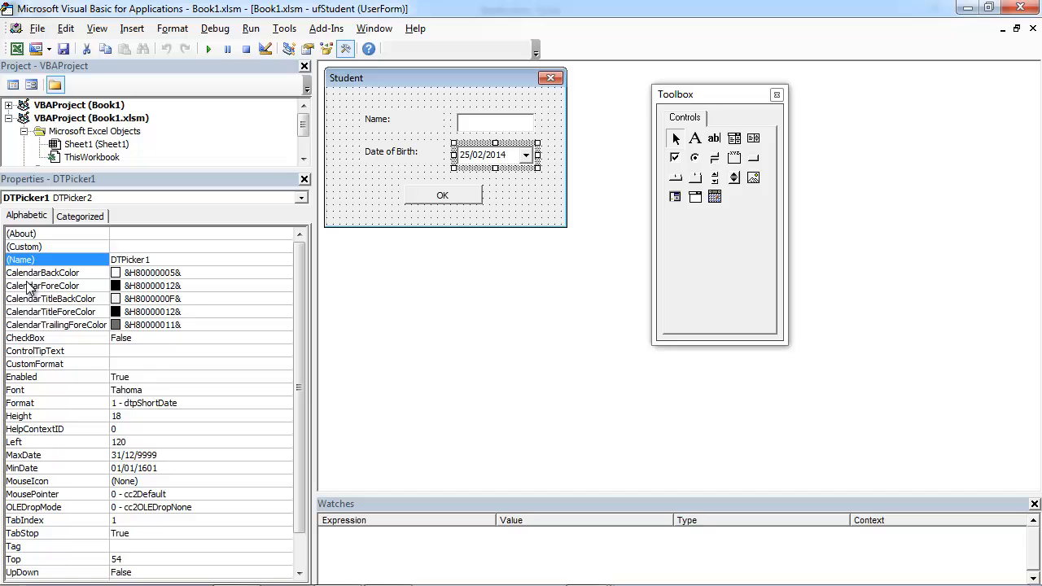
pyautogui.moveTo(78, 318)
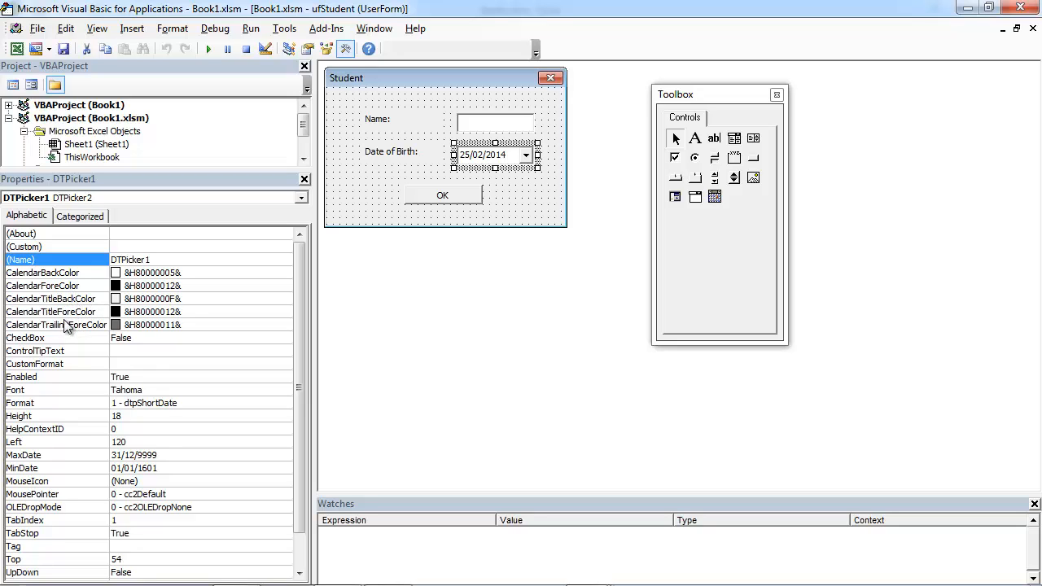
pyautogui.moveTo(74, 338)
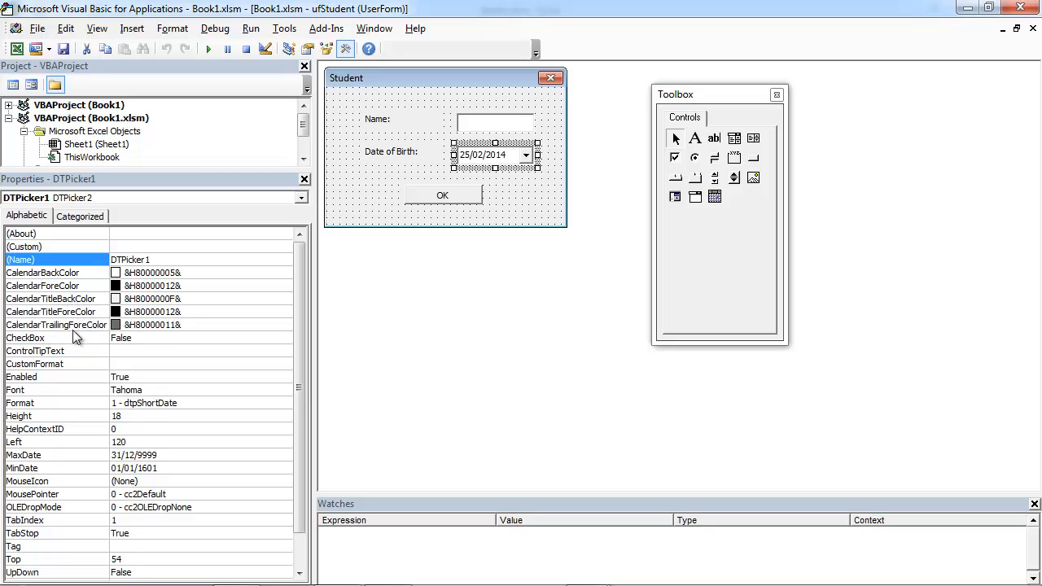
pyautogui.moveTo(201, 273)
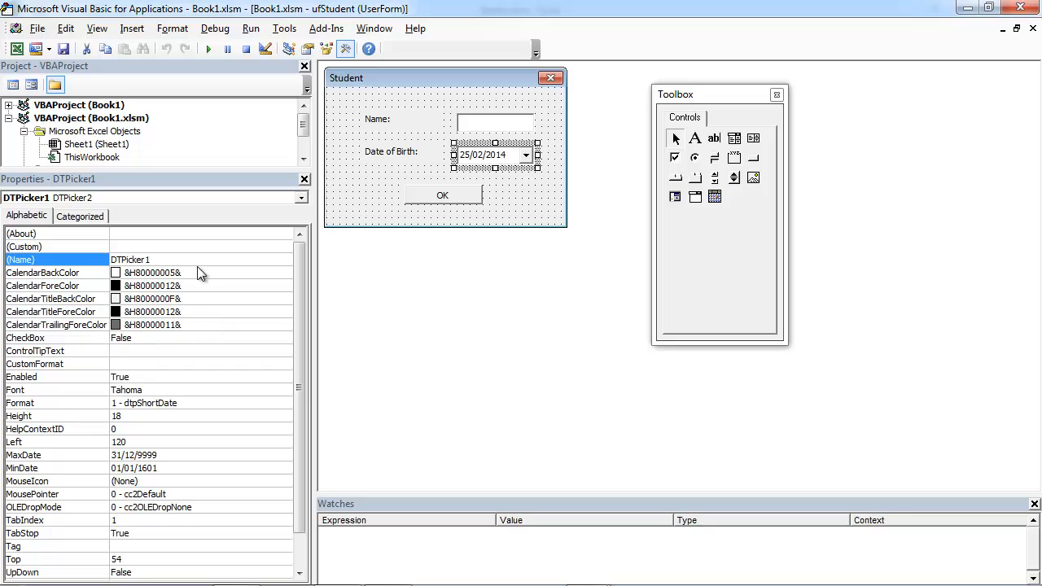
pyautogui.click(283, 272)
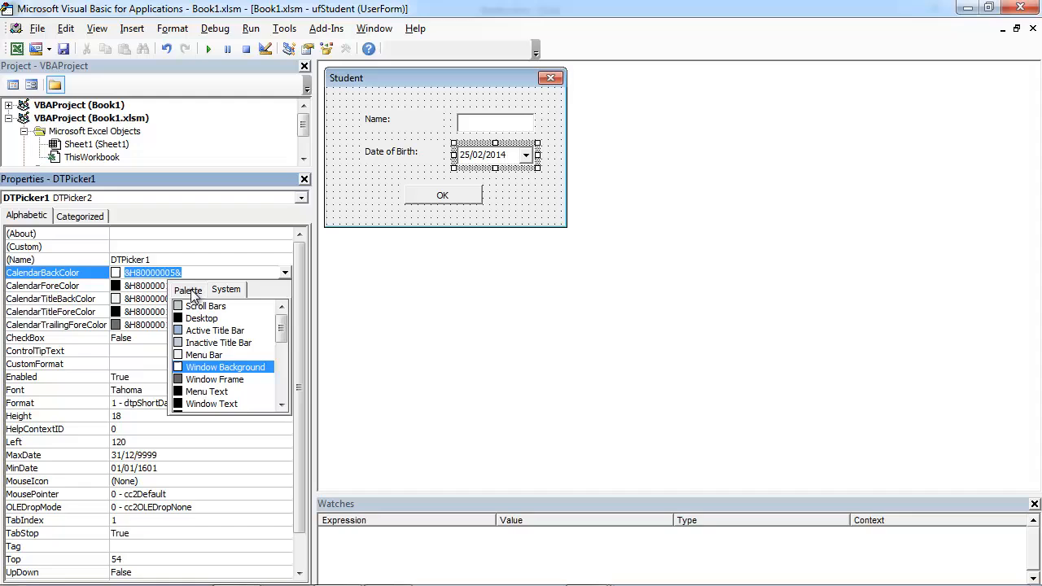
# Set CalendarBackColor to dark green from the Palette colours
pyautogui.click(189, 290)
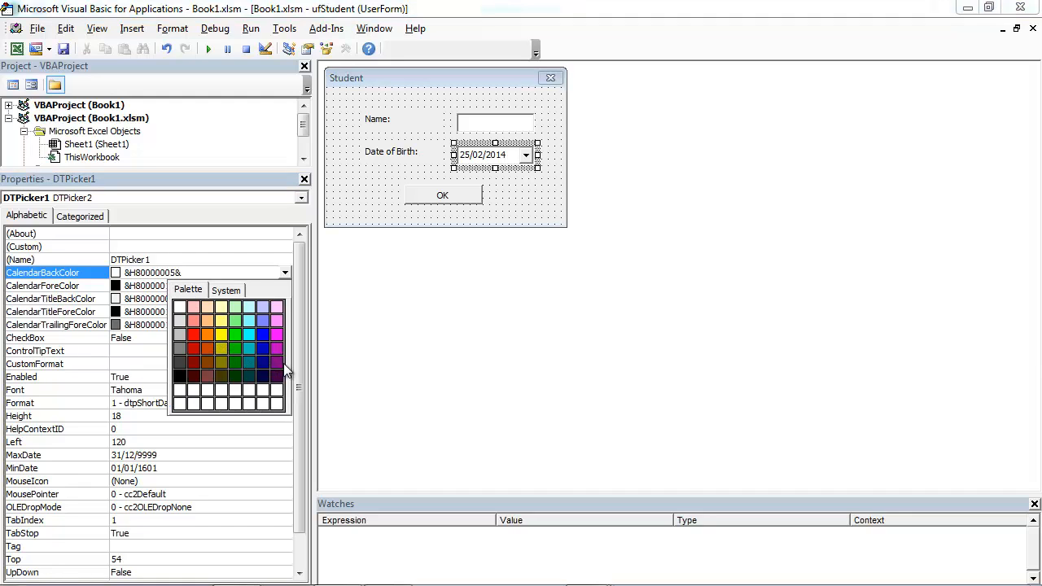
pyautogui.moveTo(287, 371)
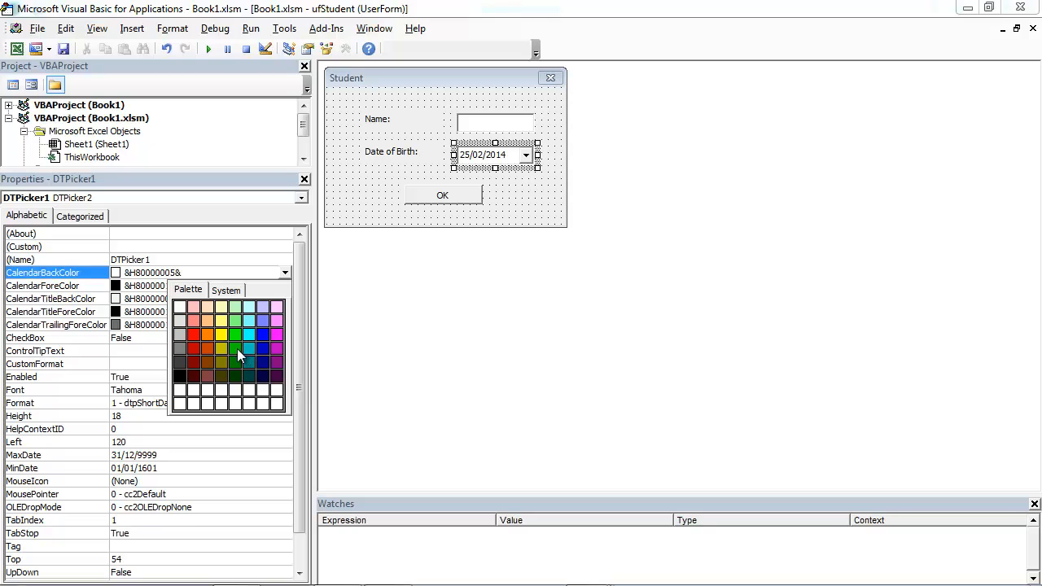
pyautogui.click(241, 355)
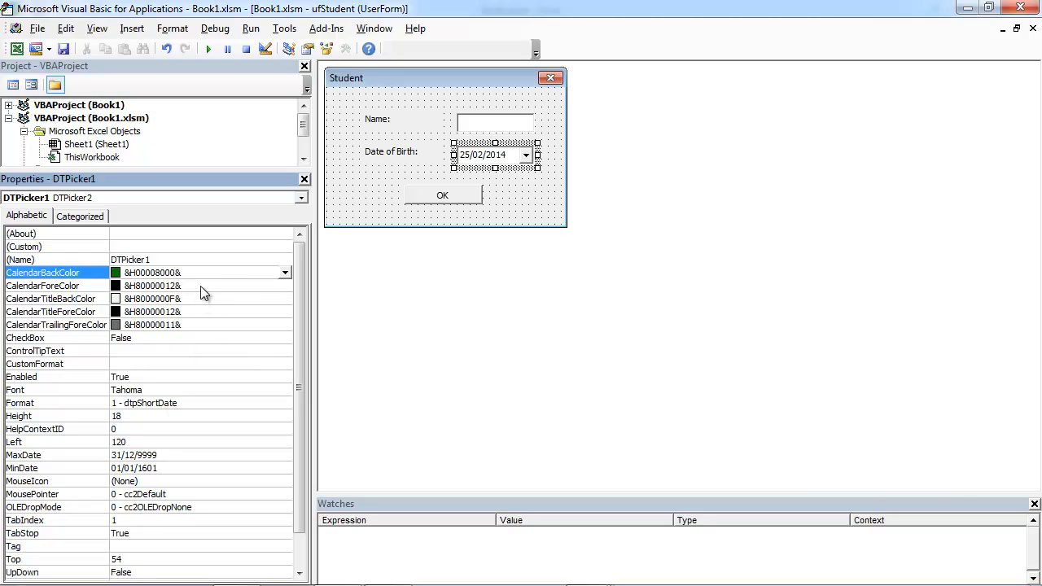
# Set CalendarForeColor to light green from the Palette colours
pyautogui.click(57, 287)
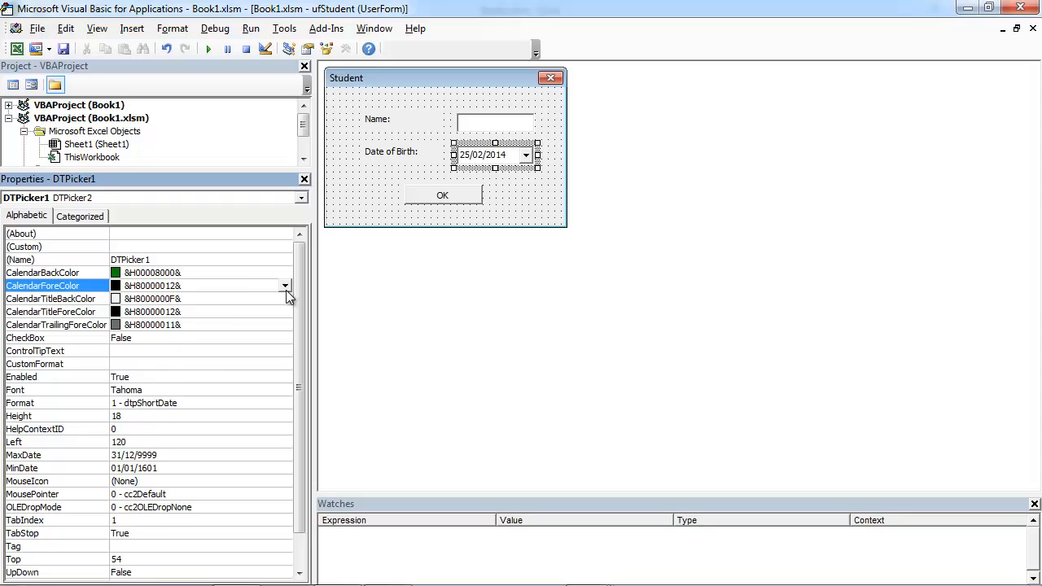
pyautogui.click(285, 287)
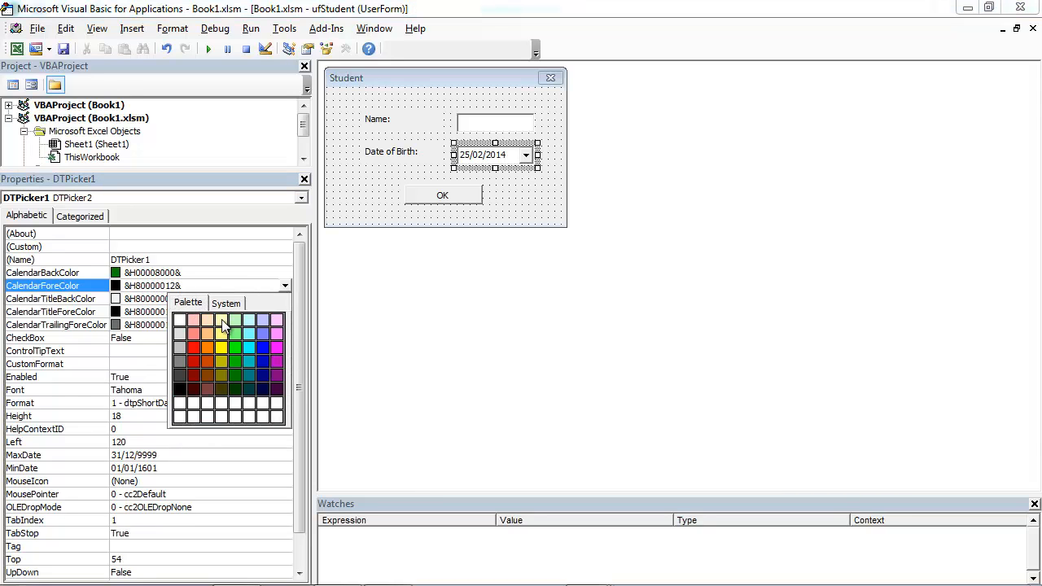
pyautogui.click(222, 334)
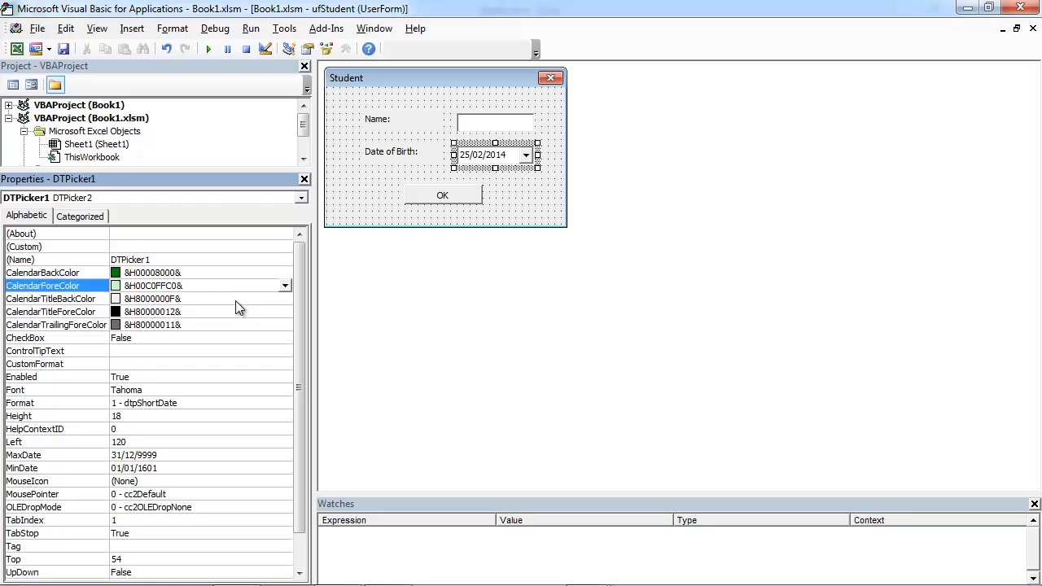
pyautogui.click(285, 299)
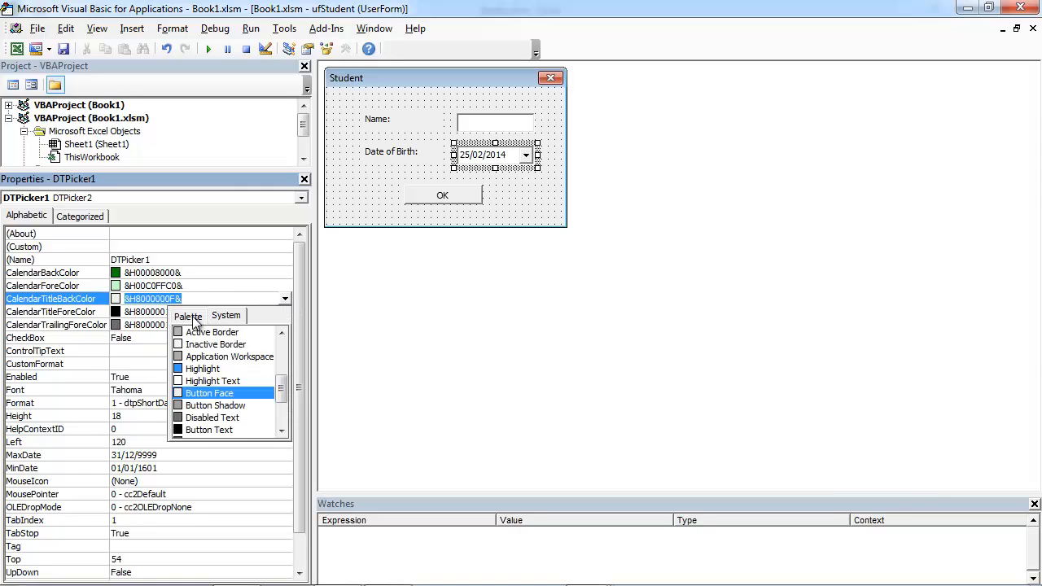
# Set CalendarTitleBackColor to light green from the Palette colours
pyautogui.click(189, 316)
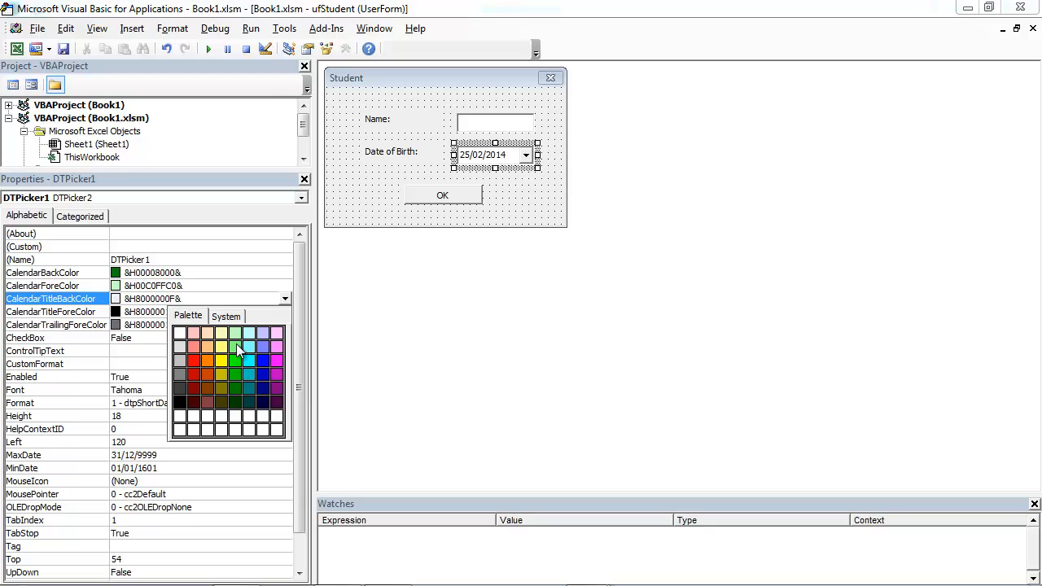
pyautogui.click(234, 334)
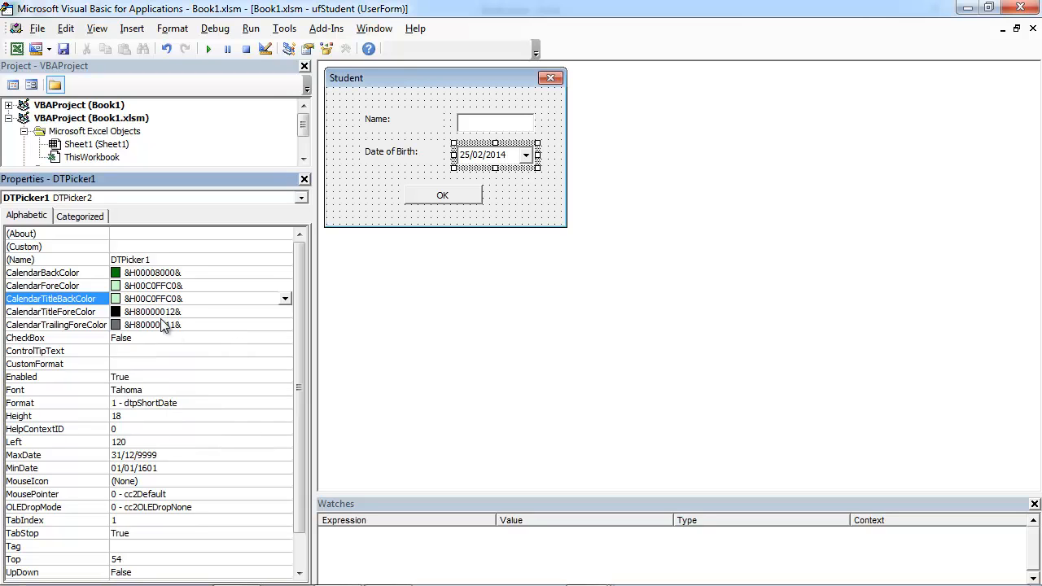
# Set CalendarTitleForeColor to dark green from the Palette colours
pyautogui.click(285, 312)
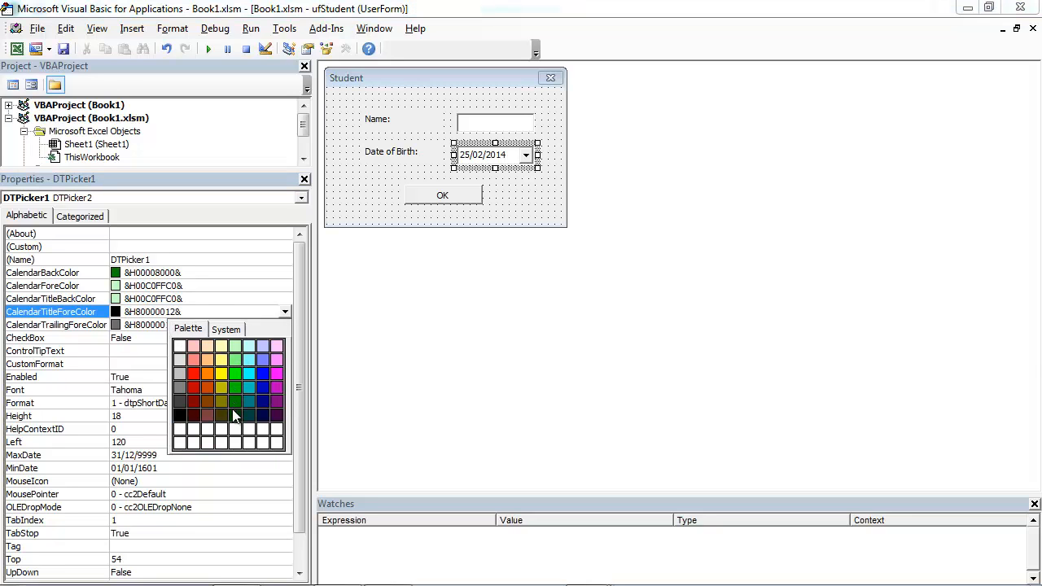
pyautogui.click(235, 414)
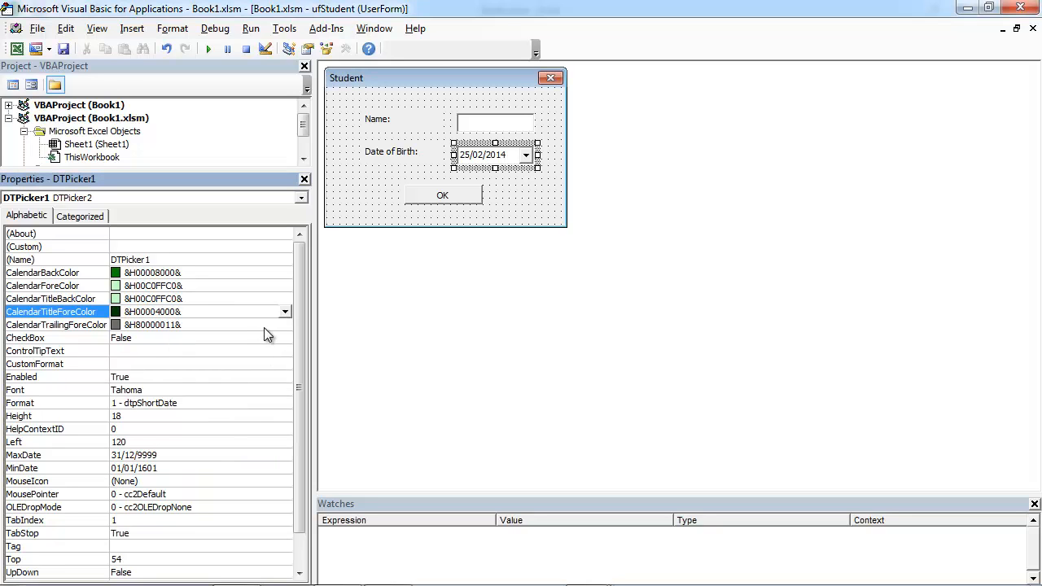
pyautogui.click(283, 324)
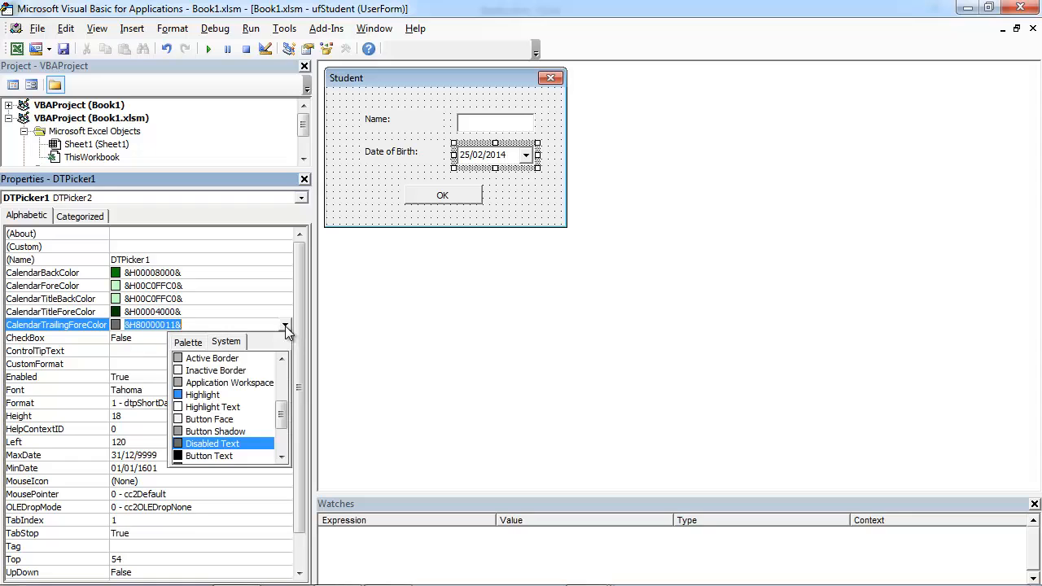
# Show the Palette colours for CalendarTrailingForeColor
pyautogui.click(189, 342)
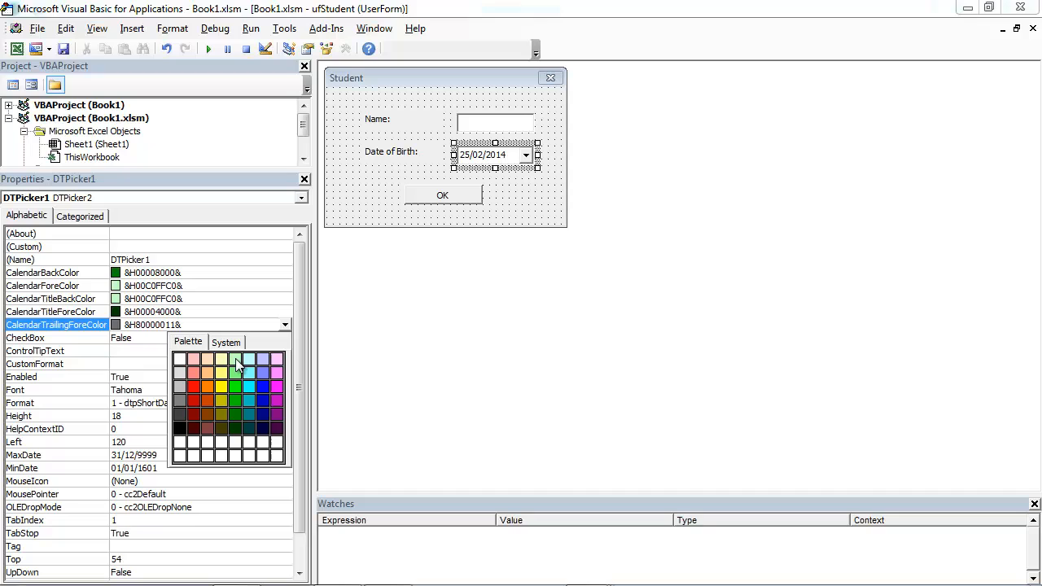
pyautogui.click(235, 366)
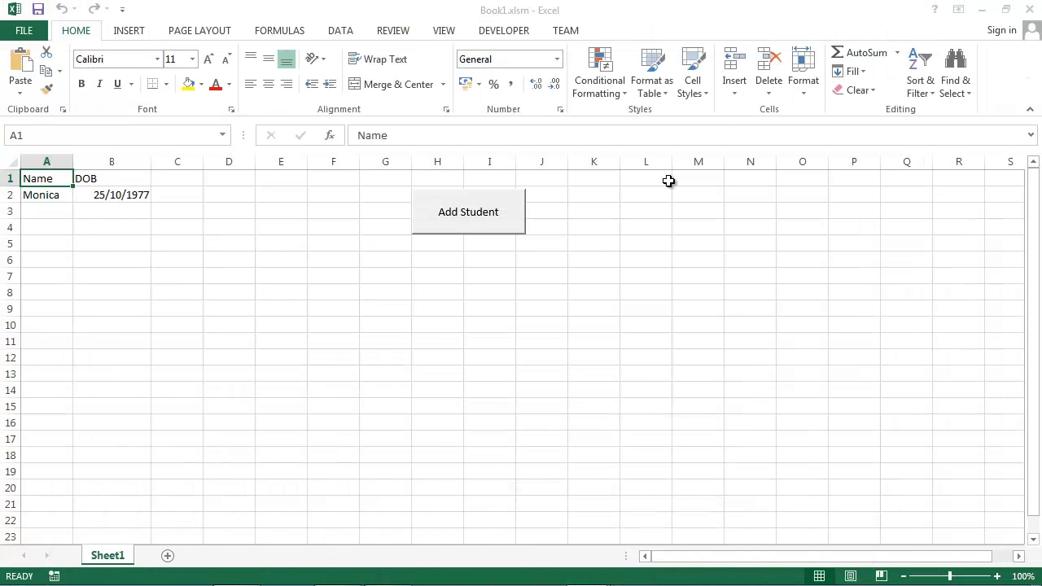
# Run the Student form via Add Student and drop down its green Date of Birth calendar
pyautogui.click(469, 212)
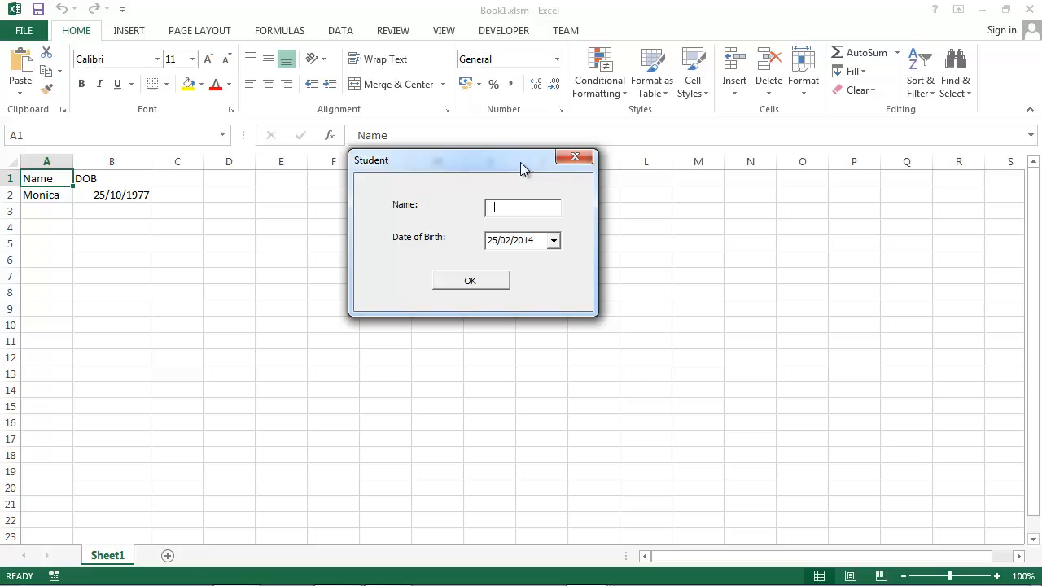
pyautogui.click(554, 241)
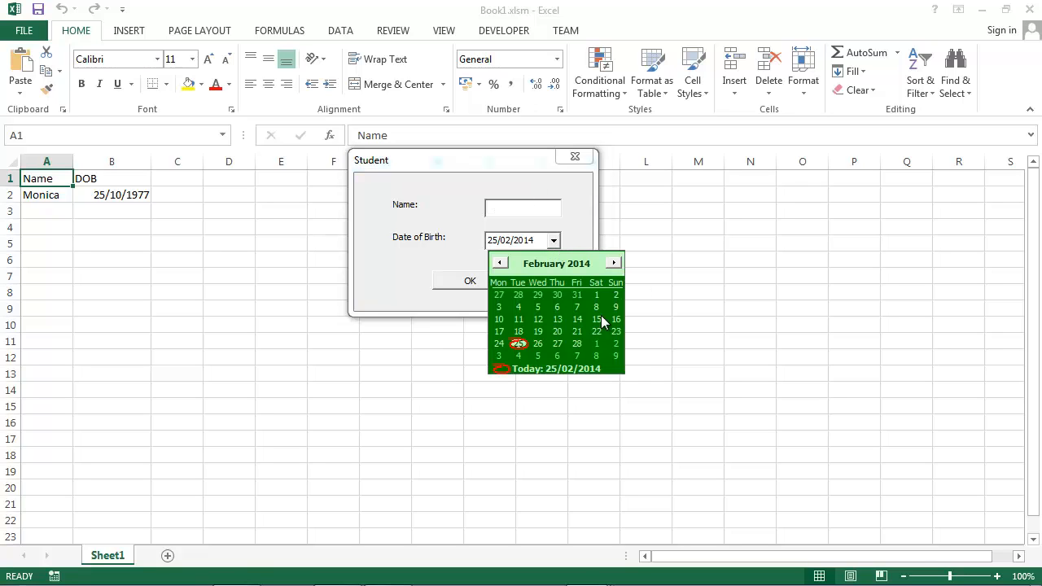